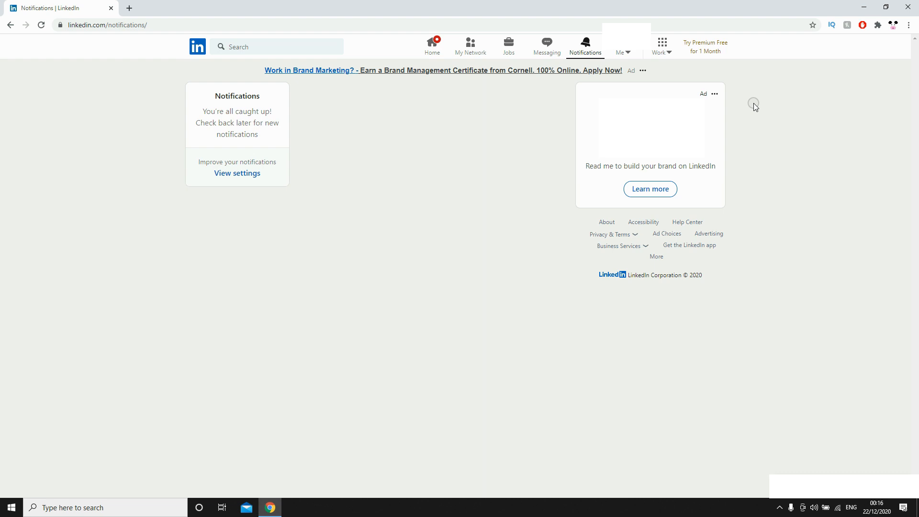
mouse_move(631, 57)
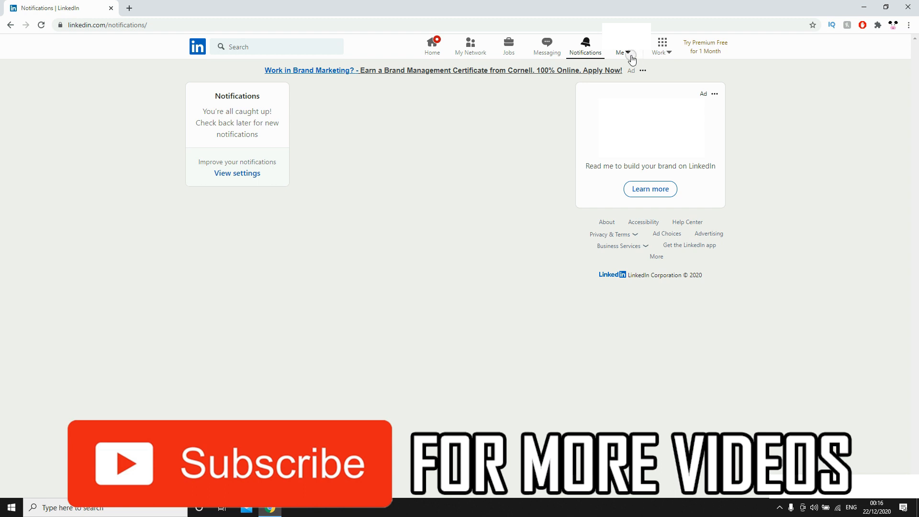
Open the 'Me' account menu from the top navigation bar.
click(623, 46)
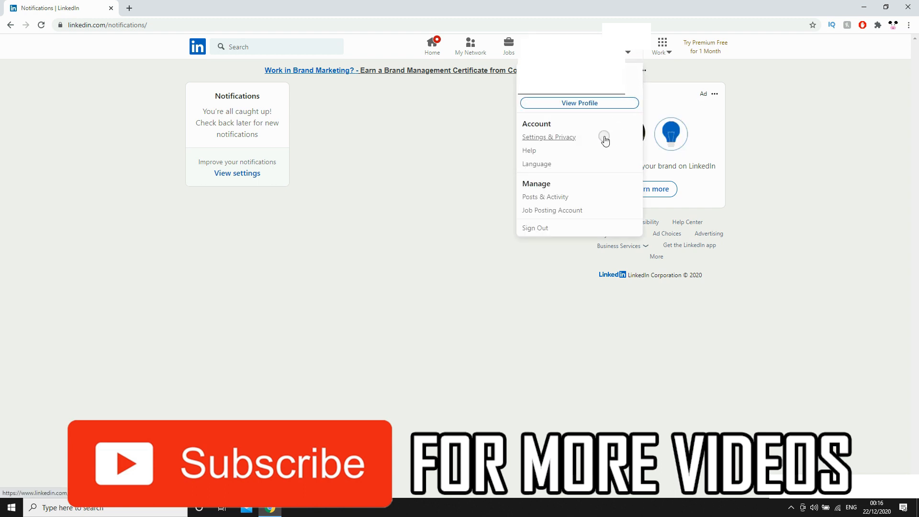
mouse_move(572, 144)
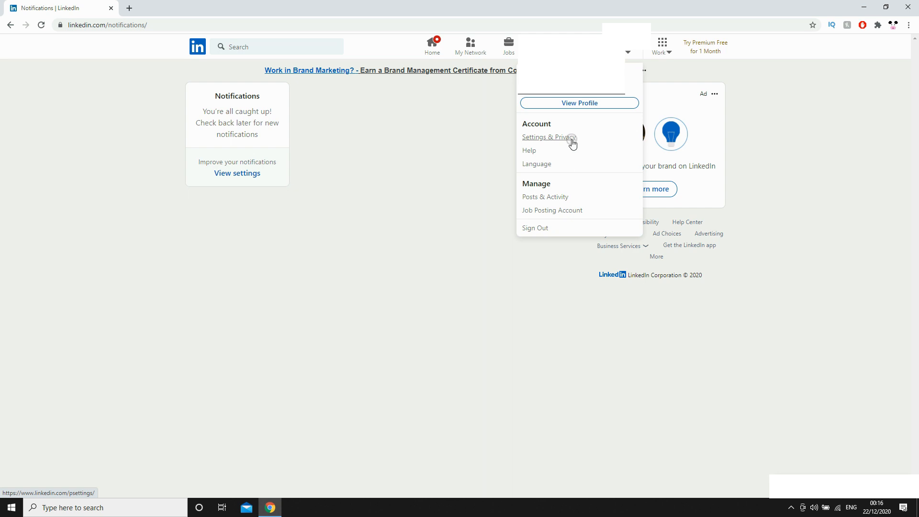
Go to Settings & Privacy and show the Job seeking preferences section.
click(549, 137)
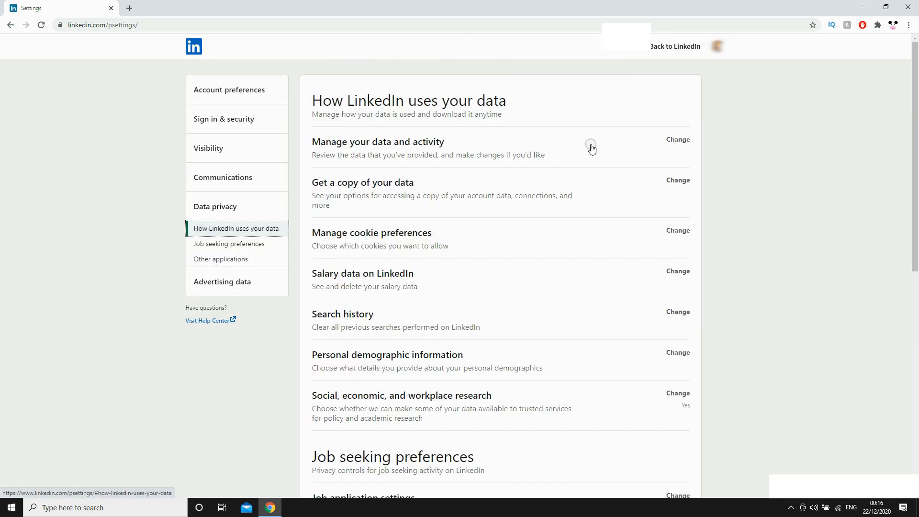
mouse_move(233, 206)
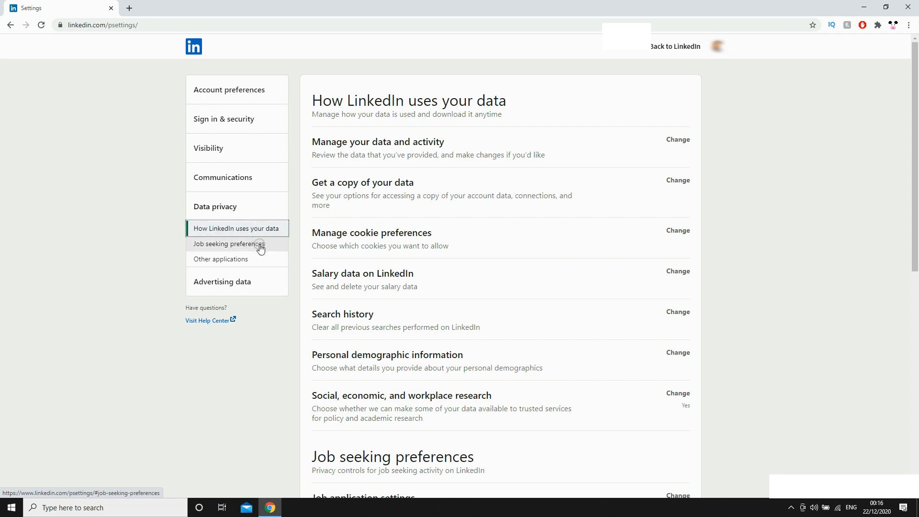
click(229, 243)
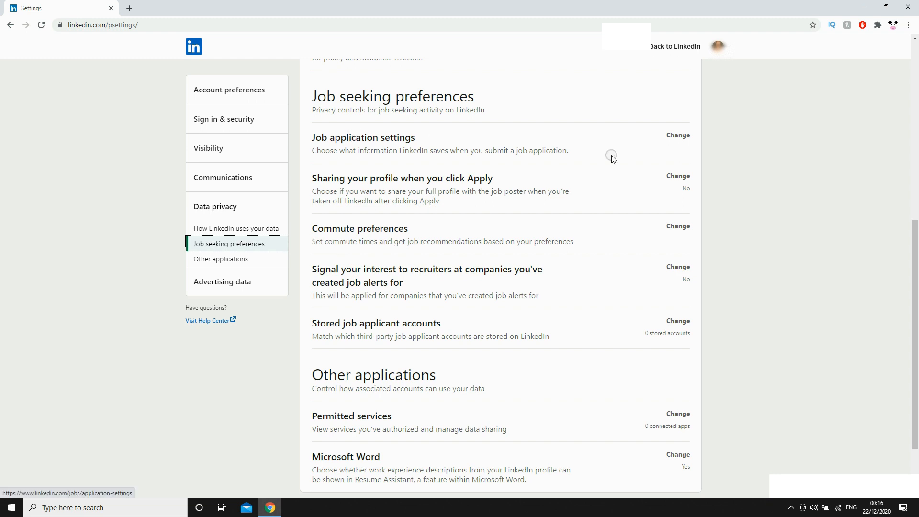
Open Job application settings, where resumes are saved and uploaded.
click(677, 135)
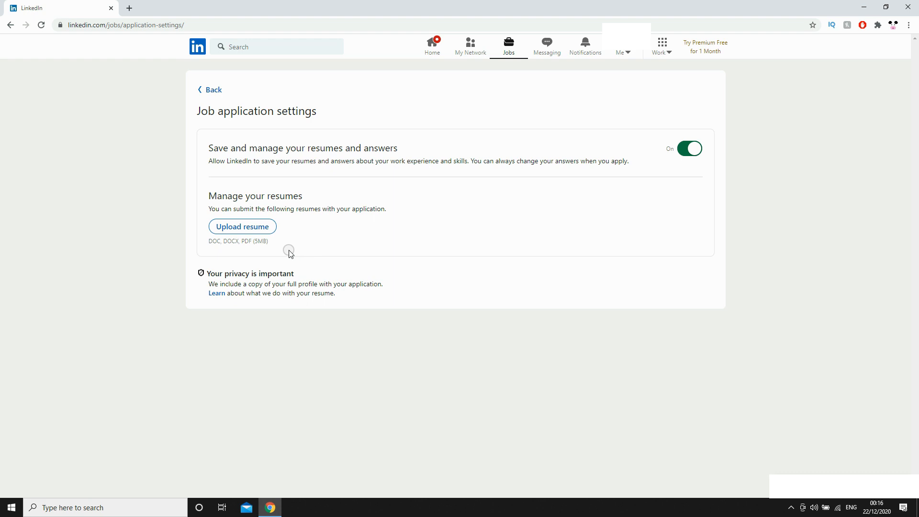
mouse_move(274, 244)
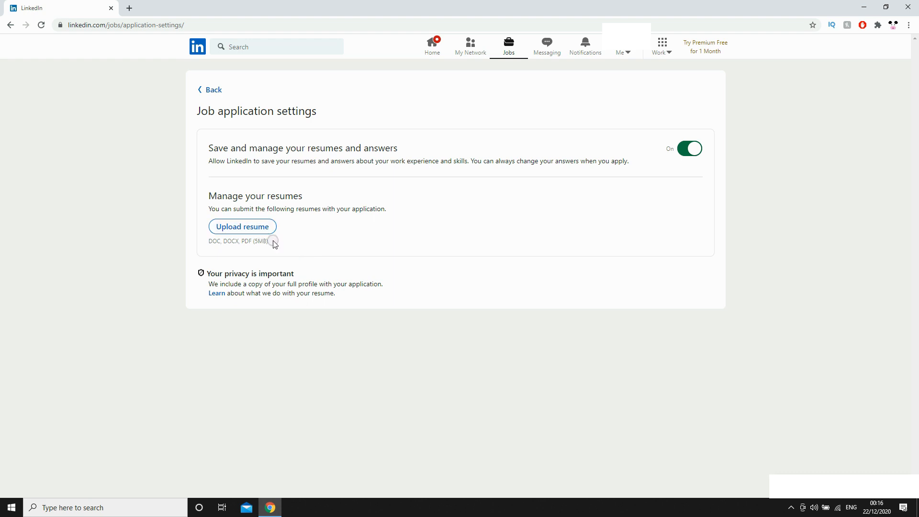
mouse_move(287, 244)
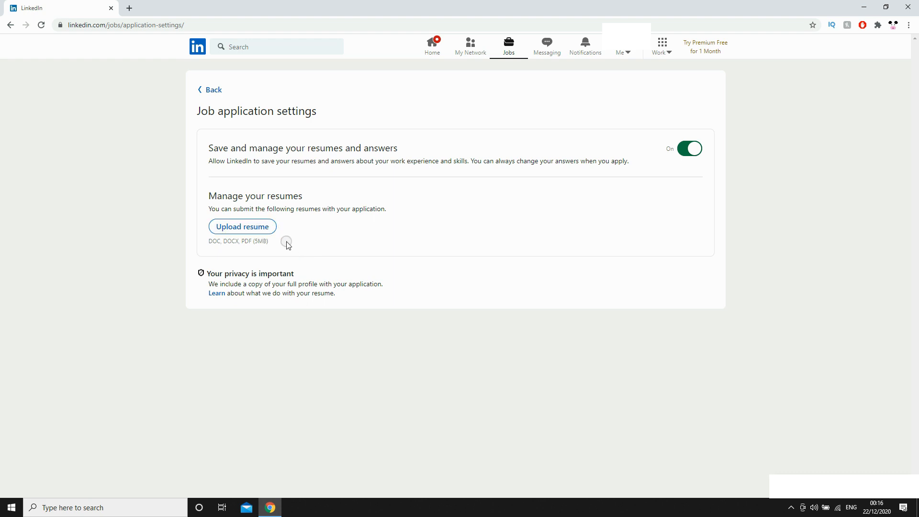